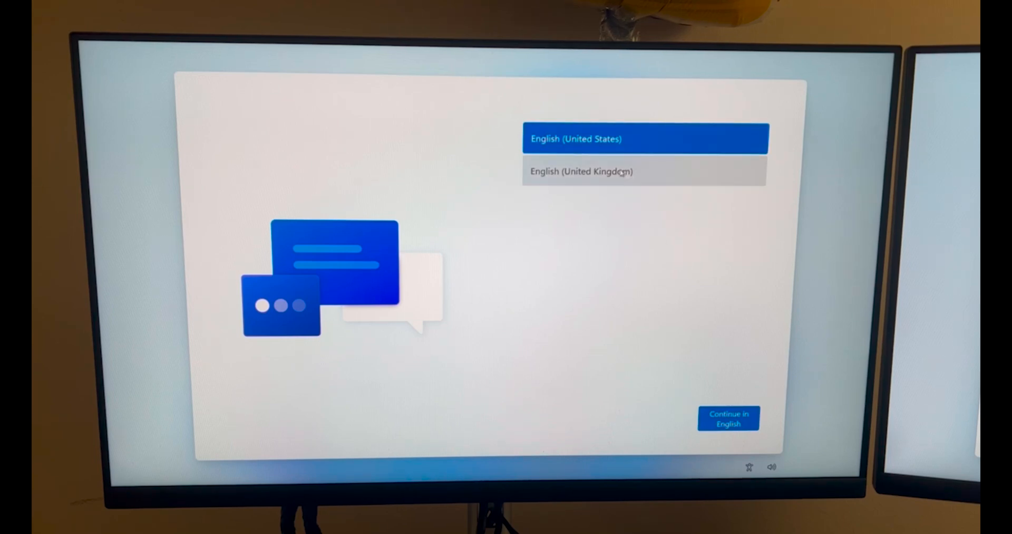
pyautogui.moveTo(619, 288)
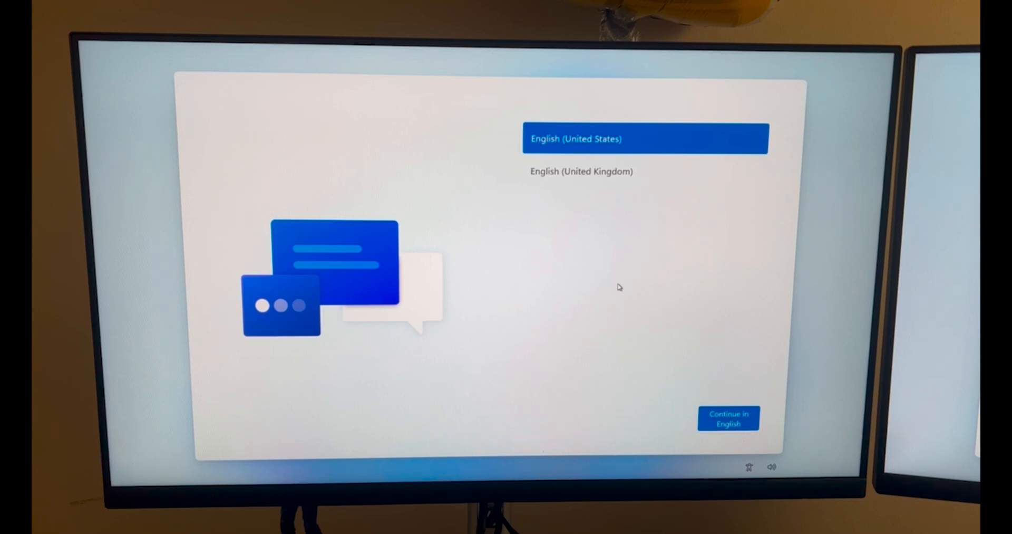
pyautogui.moveTo(657, 117)
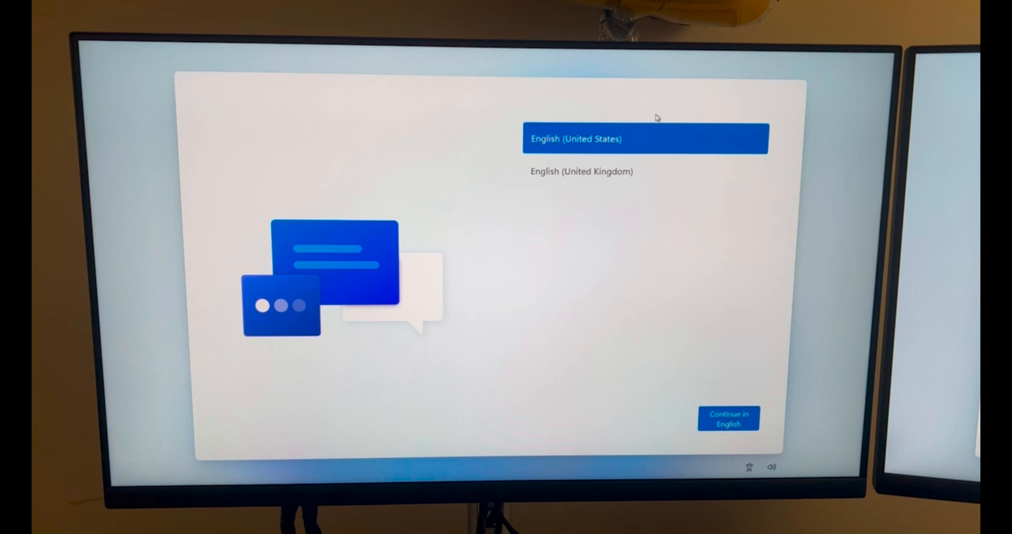
pyautogui.moveTo(638, 310)
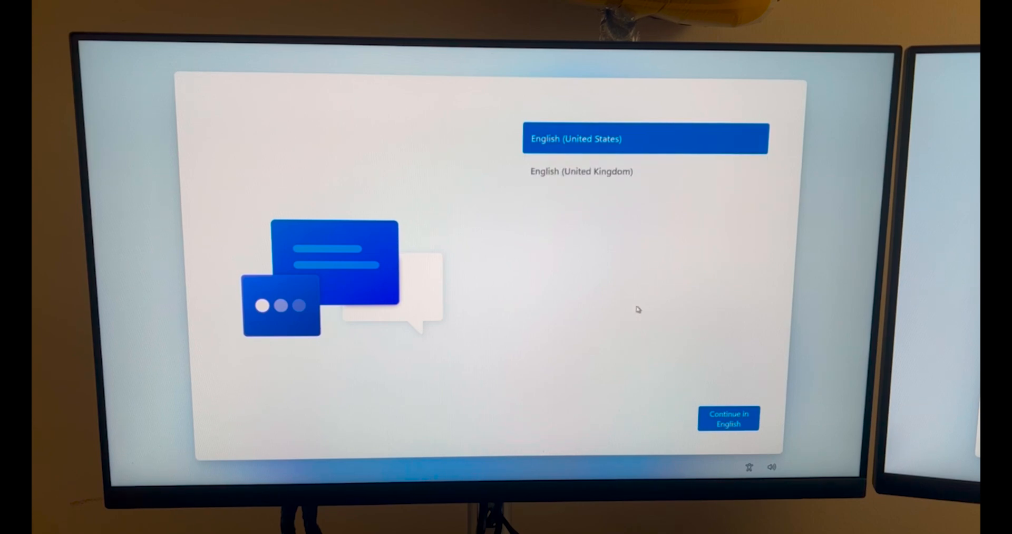
pyautogui.moveTo(386, 173)
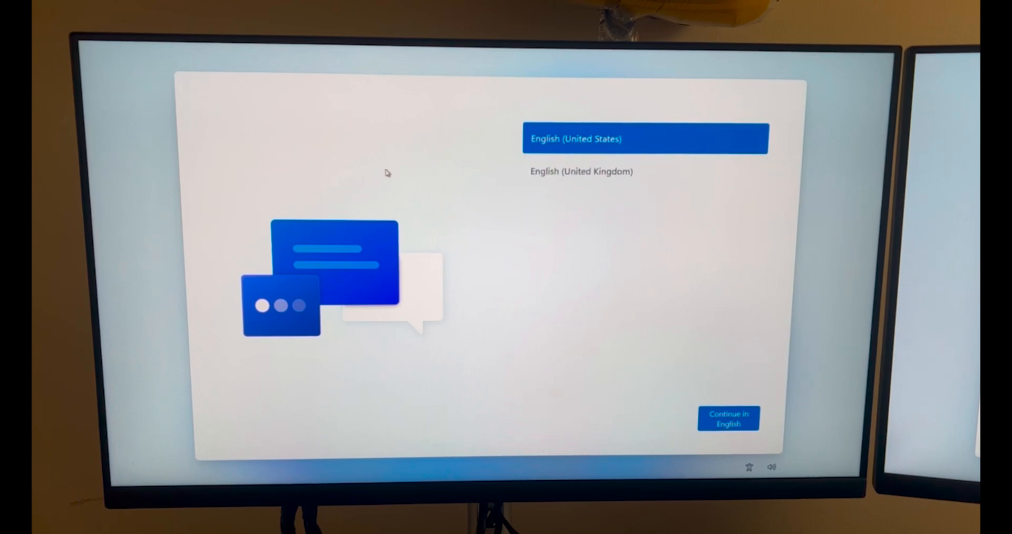
pyautogui.moveTo(610, 281)
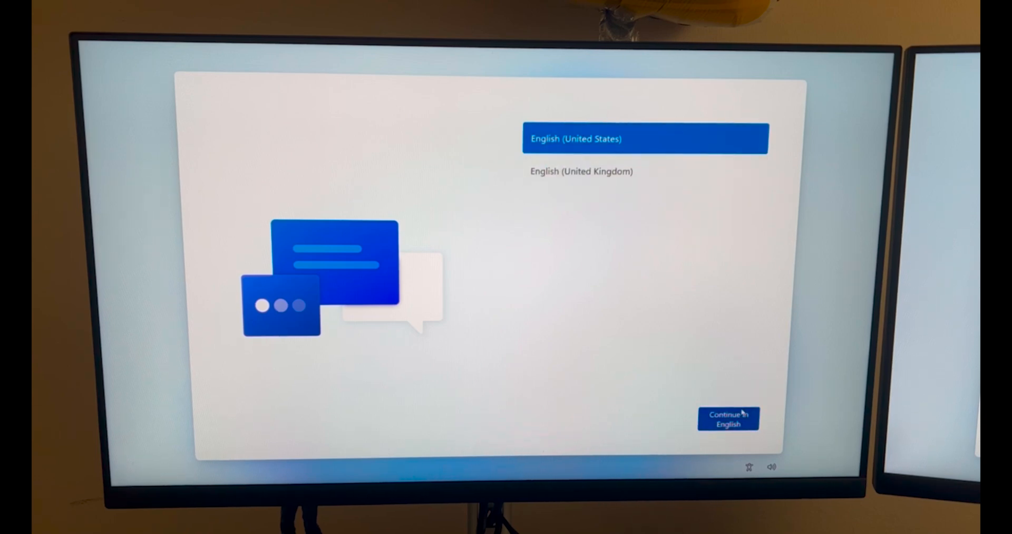
# Continue in English, confirm the country or region, and accept the US keyboard layout
pyautogui.click(729, 418)
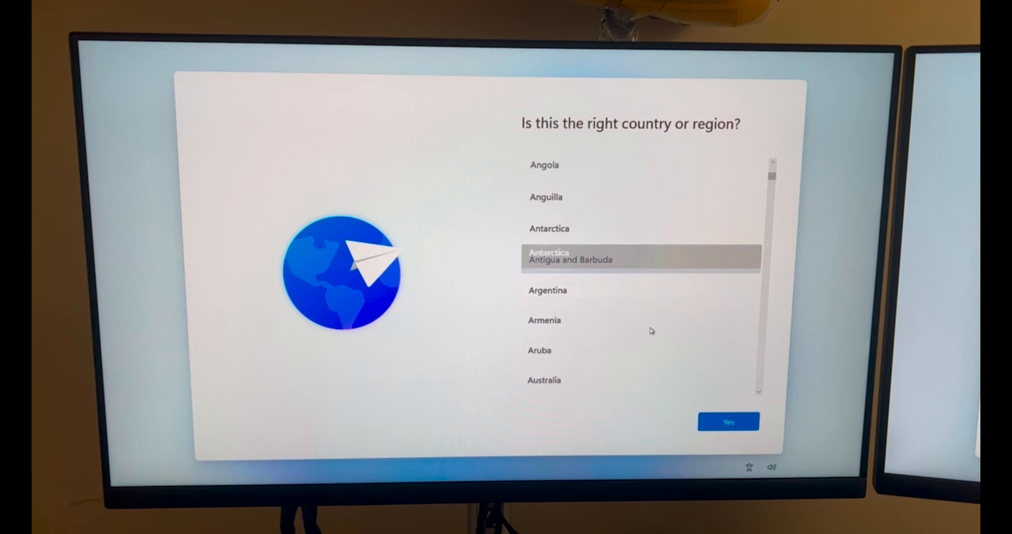
pyautogui.scroll(-3)
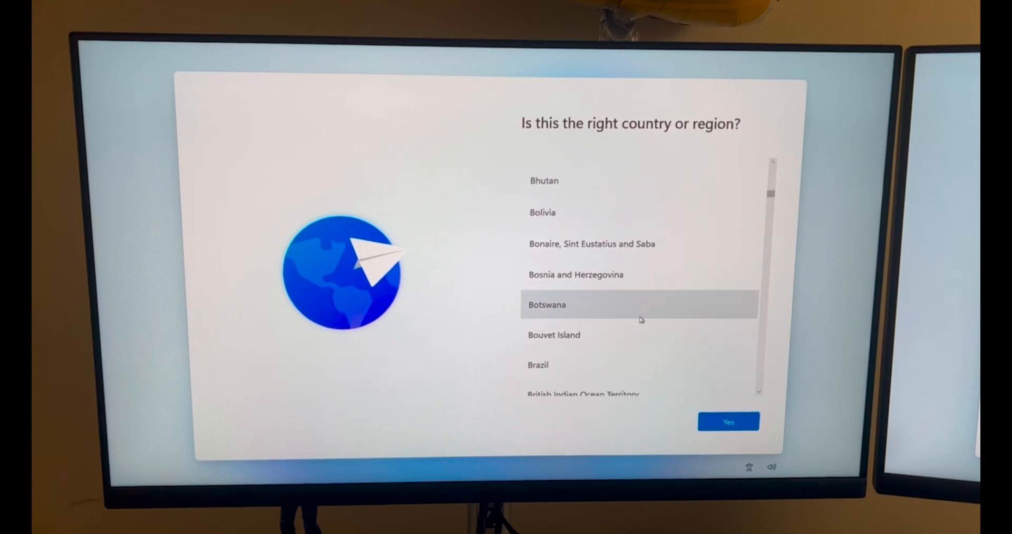
pyautogui.scroll(-3)
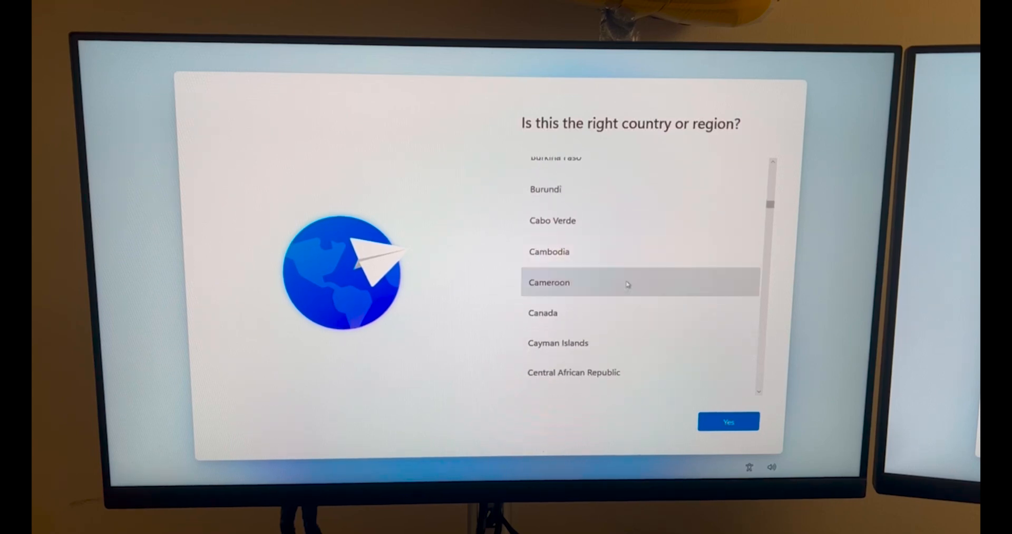
pyautogui.click(729, 420)
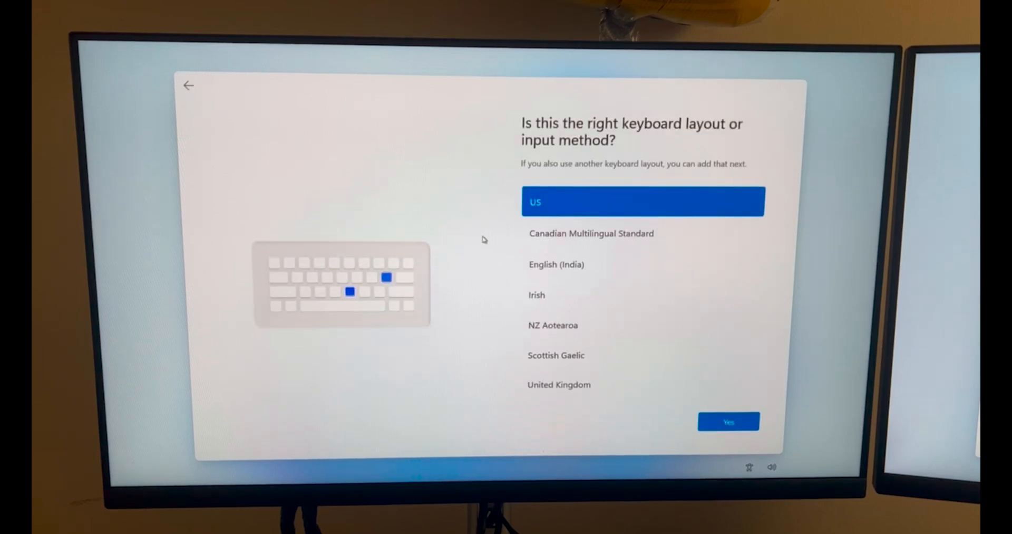
pyautogui.moveTo(678, 139)
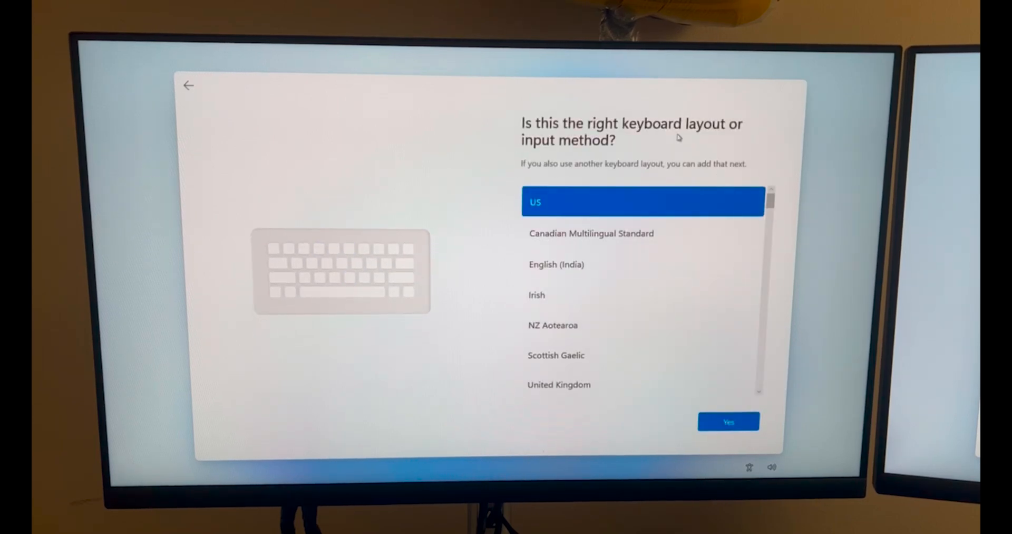
pyautogui.moveTo(672, 465)
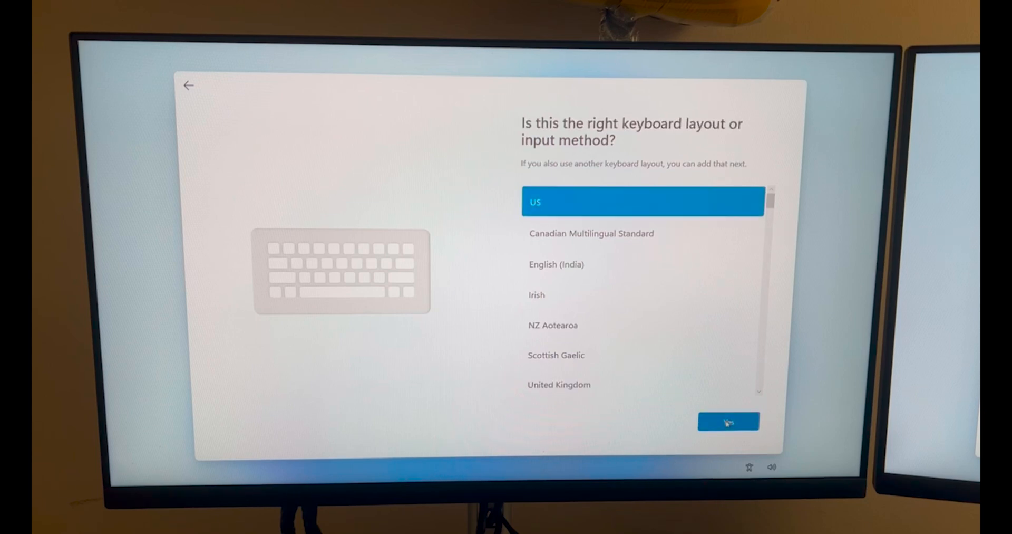
pyautogui.click(728, 420)
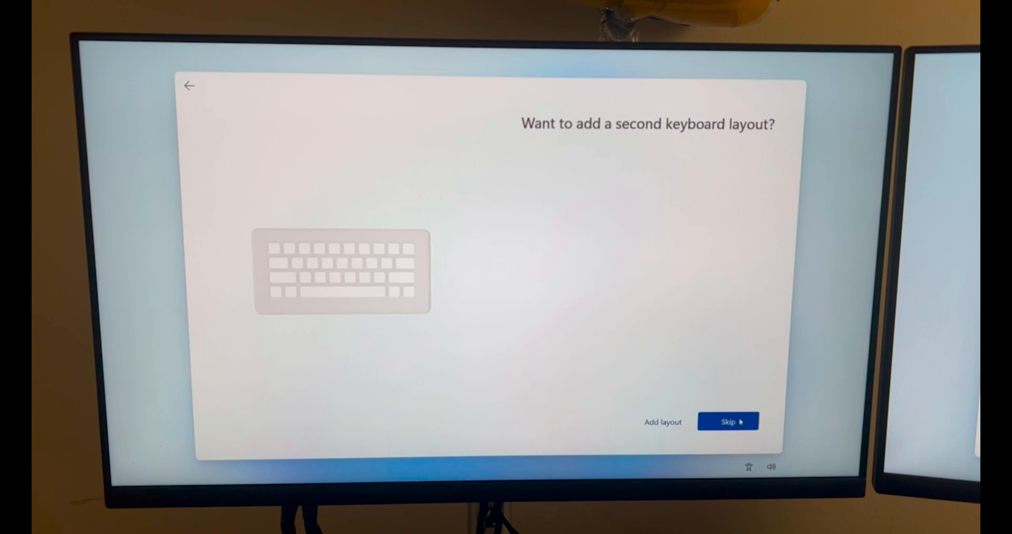
# Skip adding a second keyboard layout to reach the network screen
pyautogui.click(729, 421)
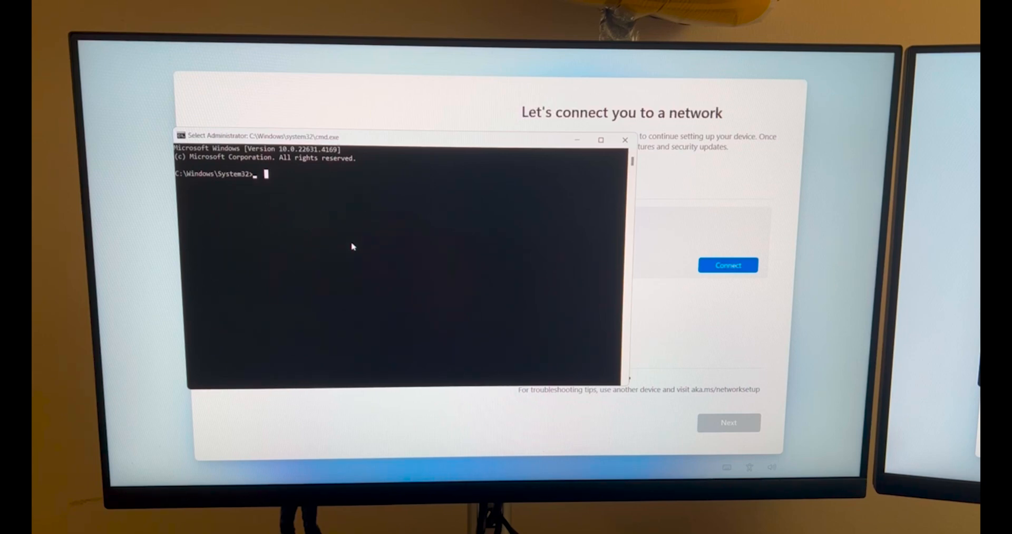
# Run oobe\BypassNRO in Command Prompt so setup restarts without the network requirement
pyautogui.write('oo')
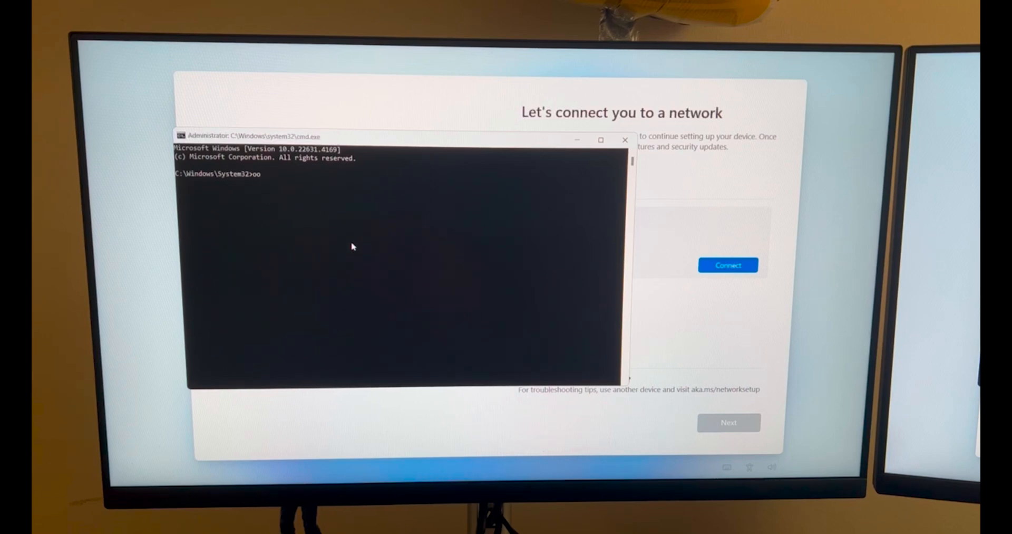
pyautogui.write('be')
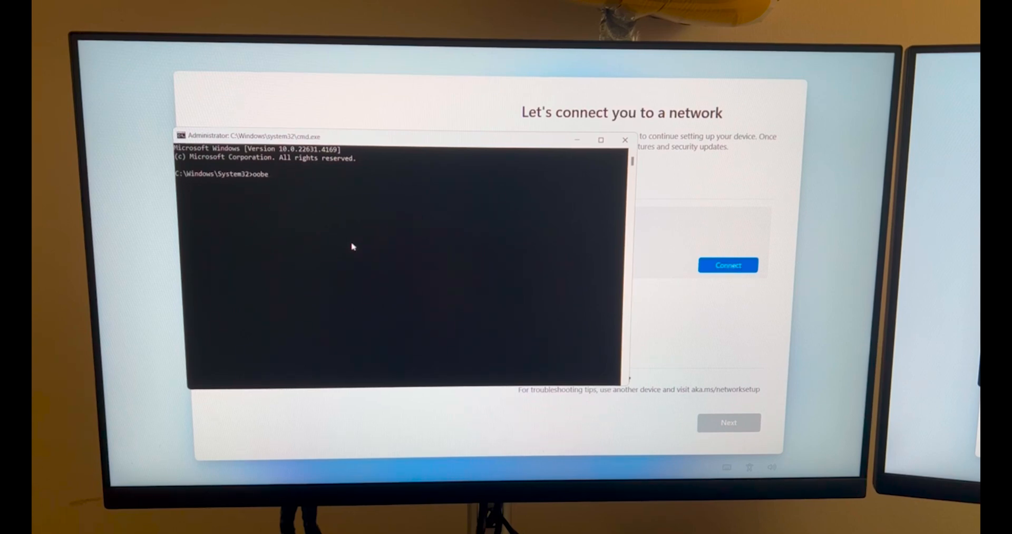
pyautogui.write('\\')
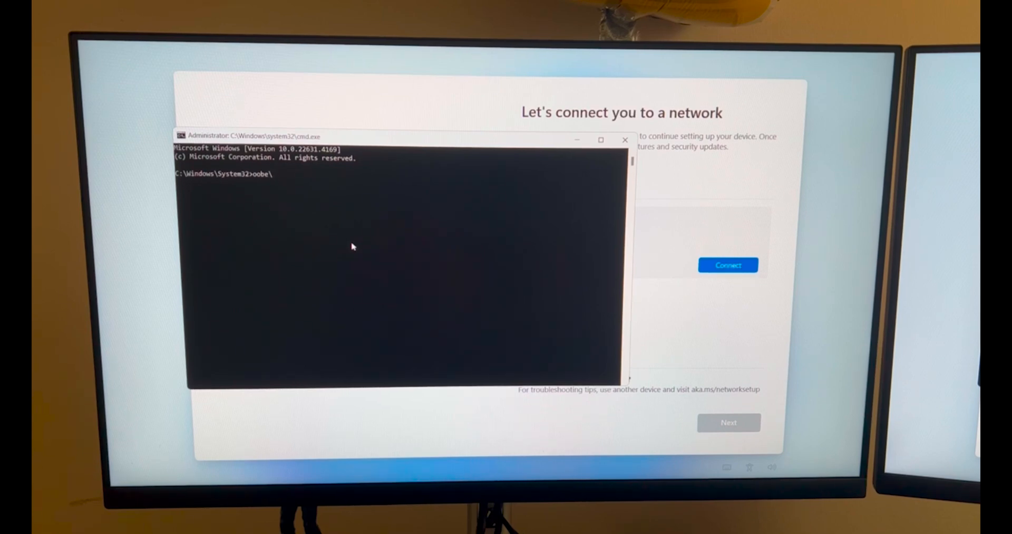
pyautogui.write('Bypass')
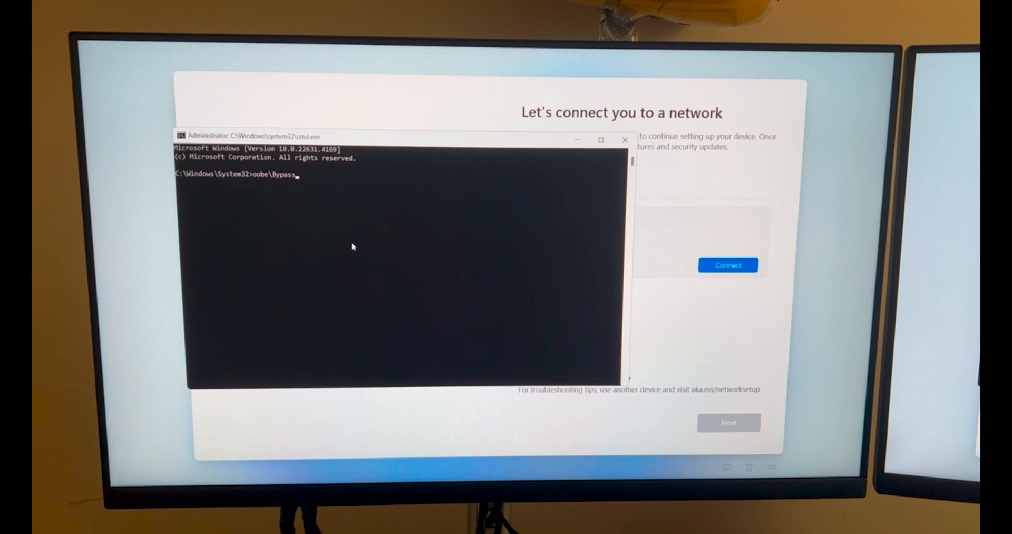
pyautogui.write('NR')
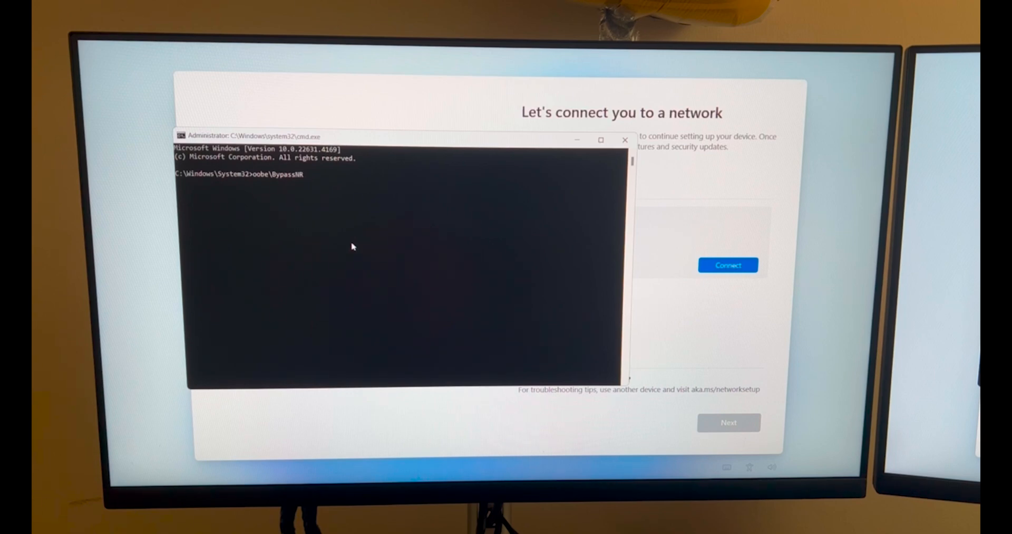
pyautogui.write('O')
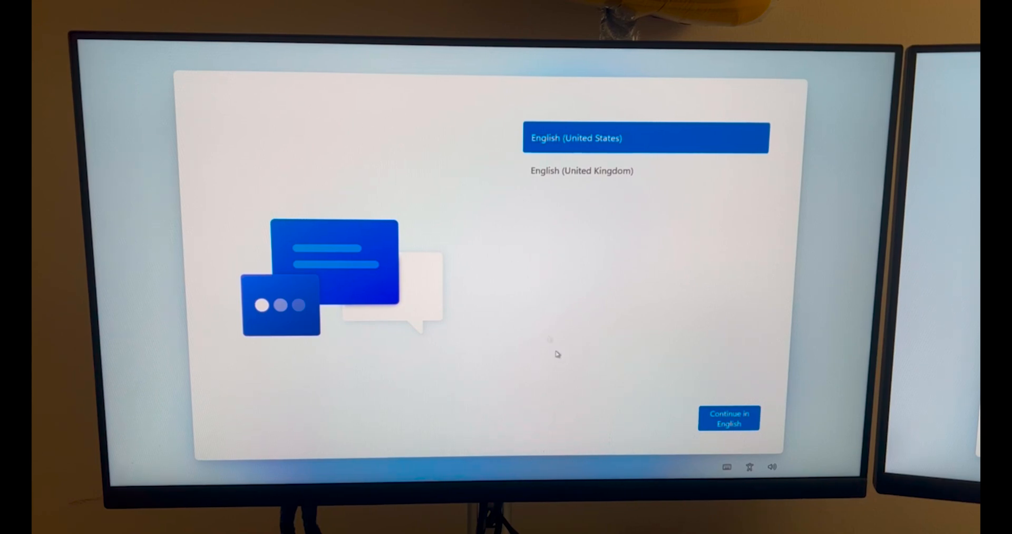
# Continue in English, confirm Canada as the region, and accept the US keyboard layout again
pyautogui.click(729, 417)
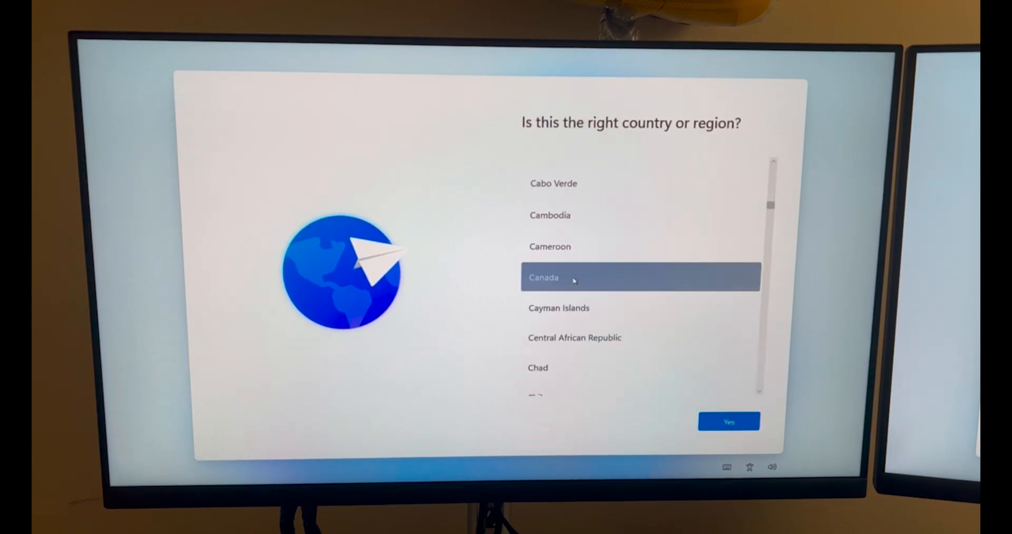
pyautogui.click(729, 421)
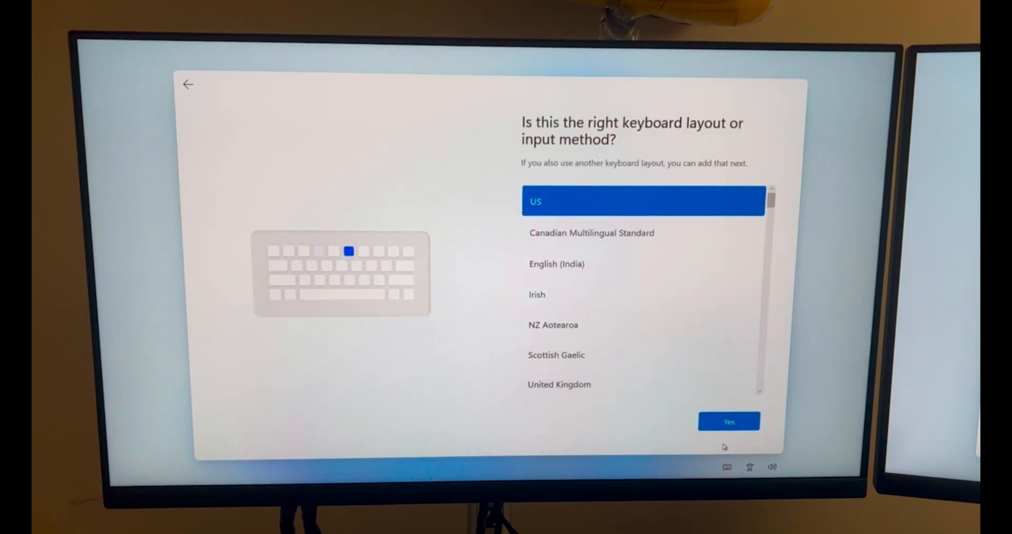
pyautogui.click(729, 421)
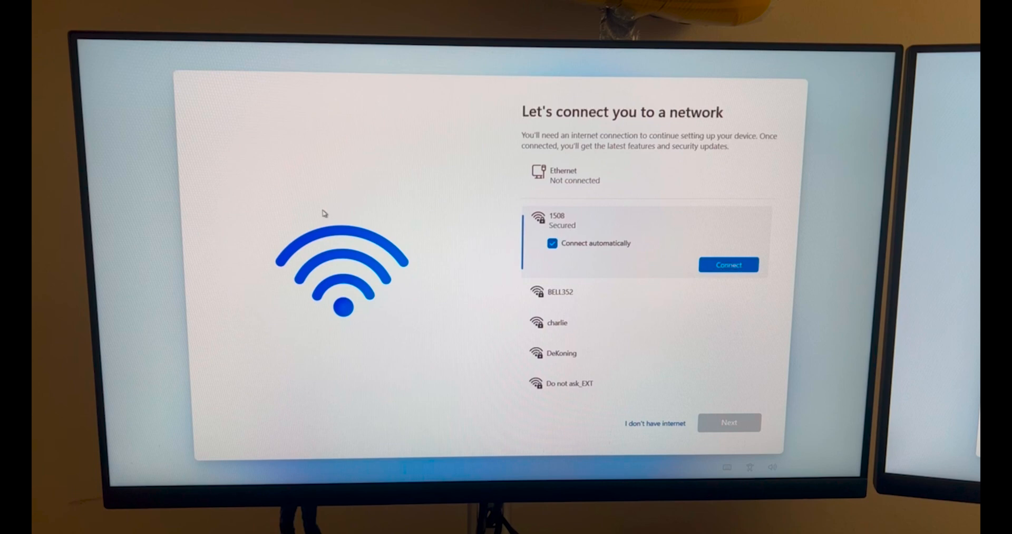
pyautogui.moveTo(273, 421)
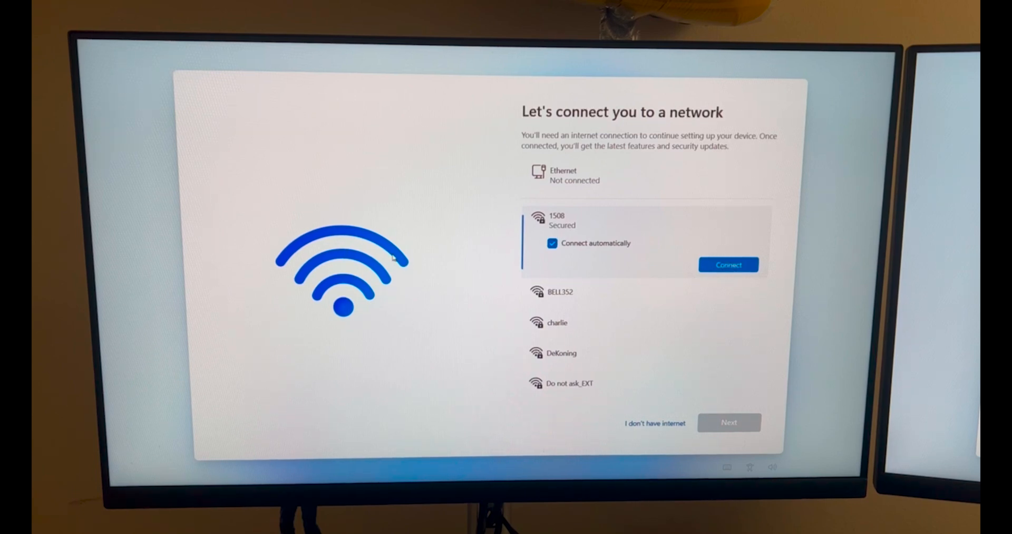
pyautogui.moveTo(688, 455)
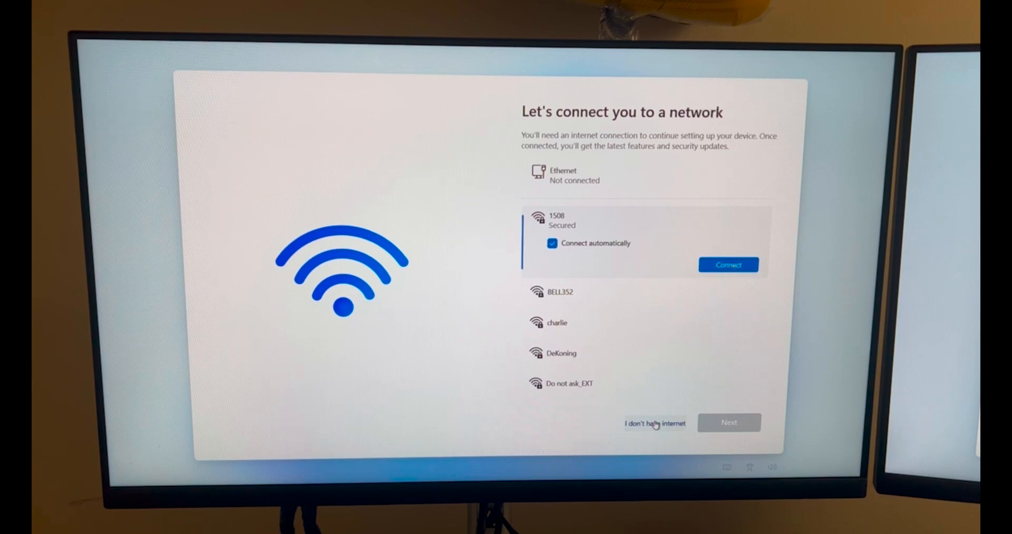
pyautogui.moveTo(493, 392)
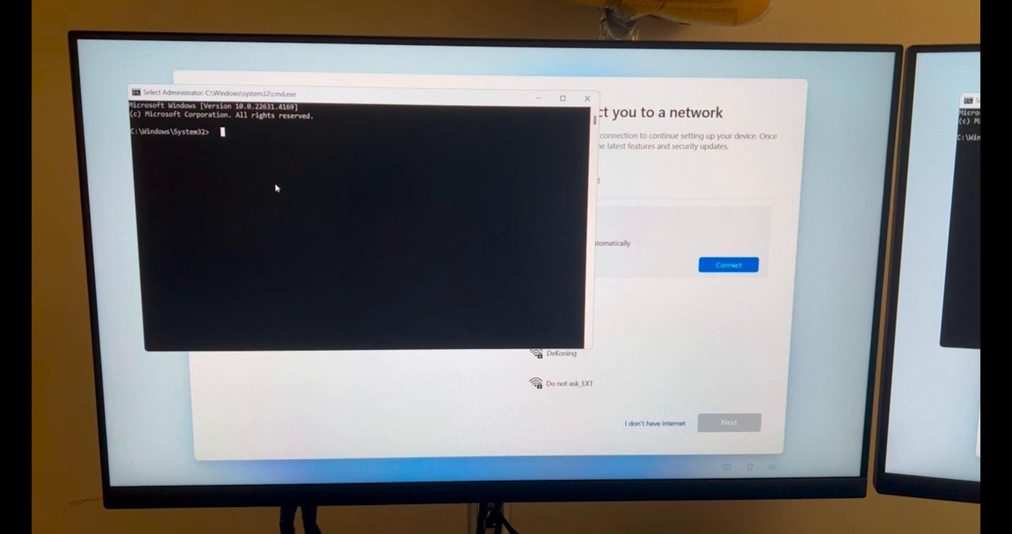
# Run ipconfig /release to disconnect all adapters, then close Command Prompt
pyautogui.write('ipconfig')
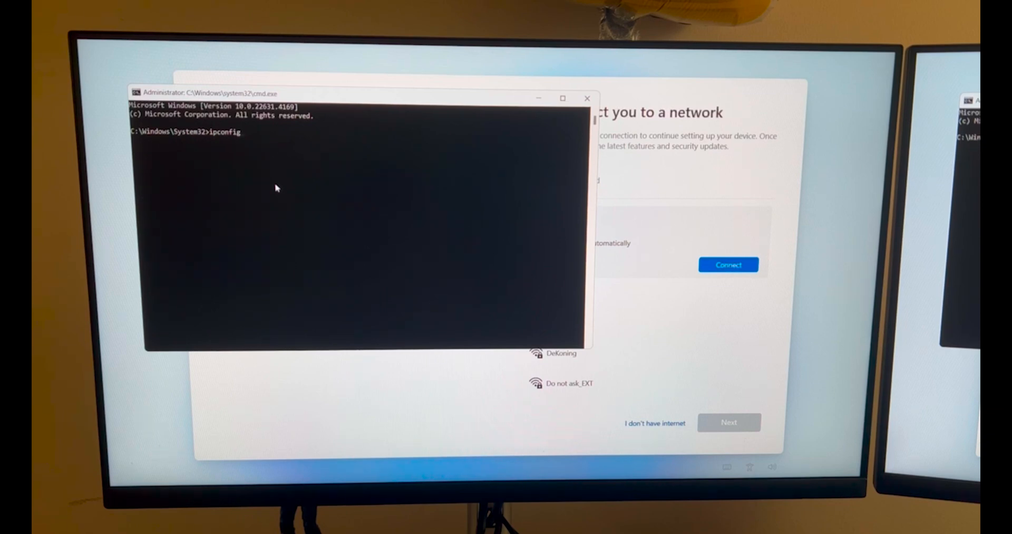
pyautogui.write('/')
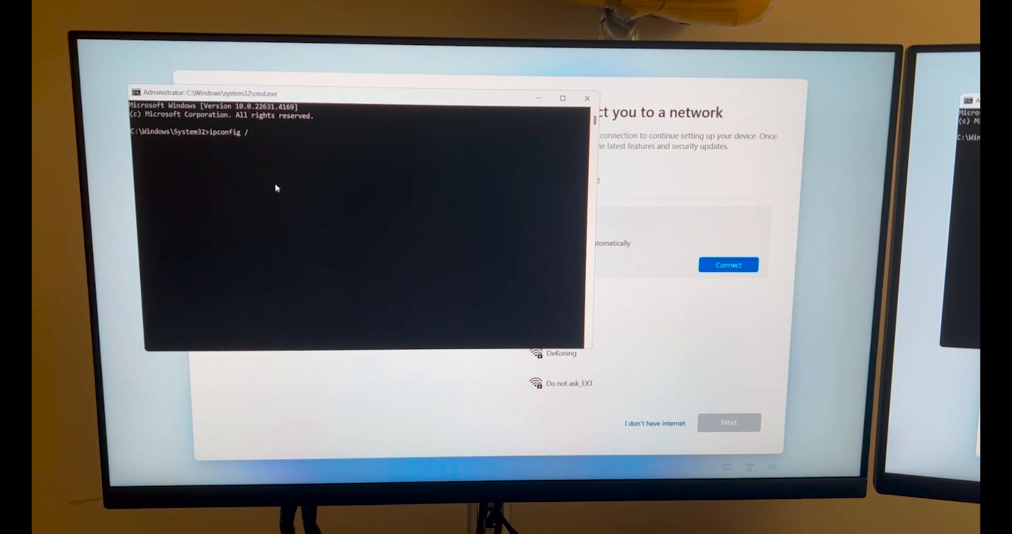
pyautogui.write('release')
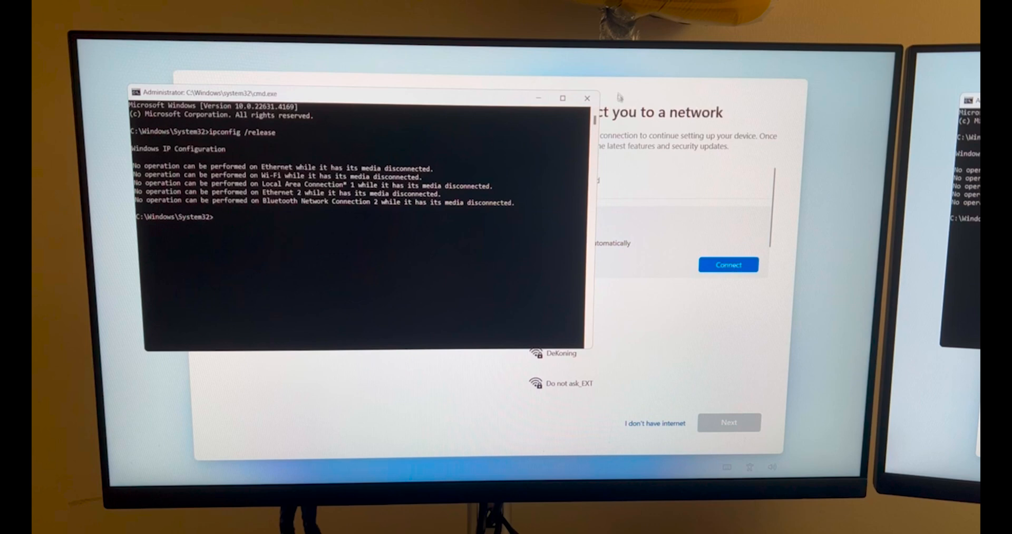
pyautogui.click(587, 98)
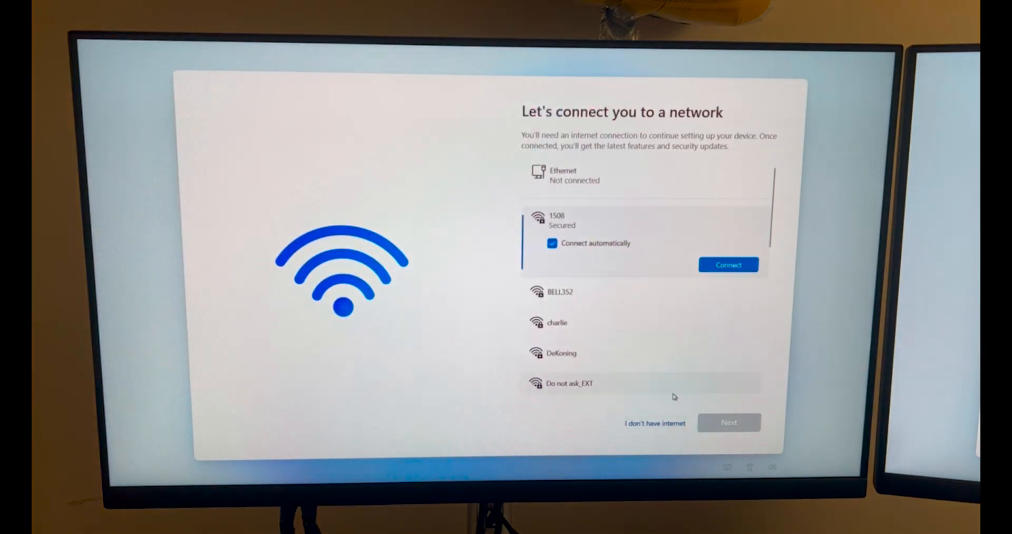
# Continue with 'I don't have internet' and accept the license agreement
pyautogui.click(654, 423)
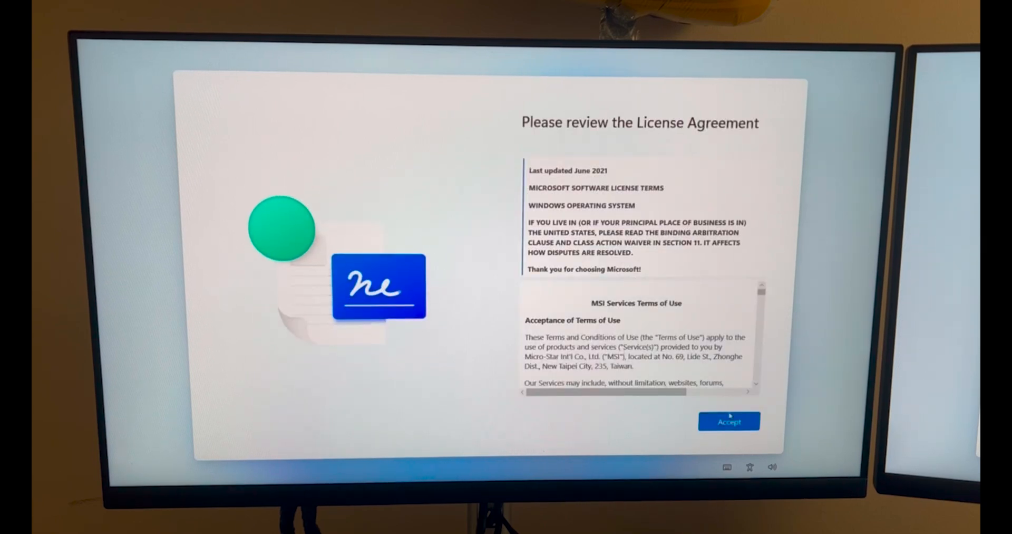
pyautogui.click(729, 421)
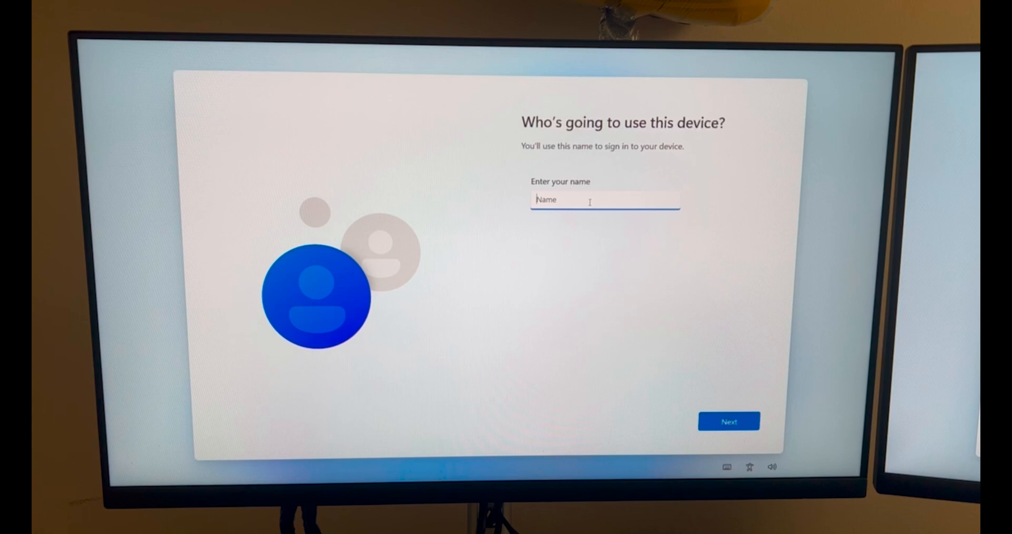
# Name the local account 'FireAnPC' and submit it
pyautogui.write('Fire')
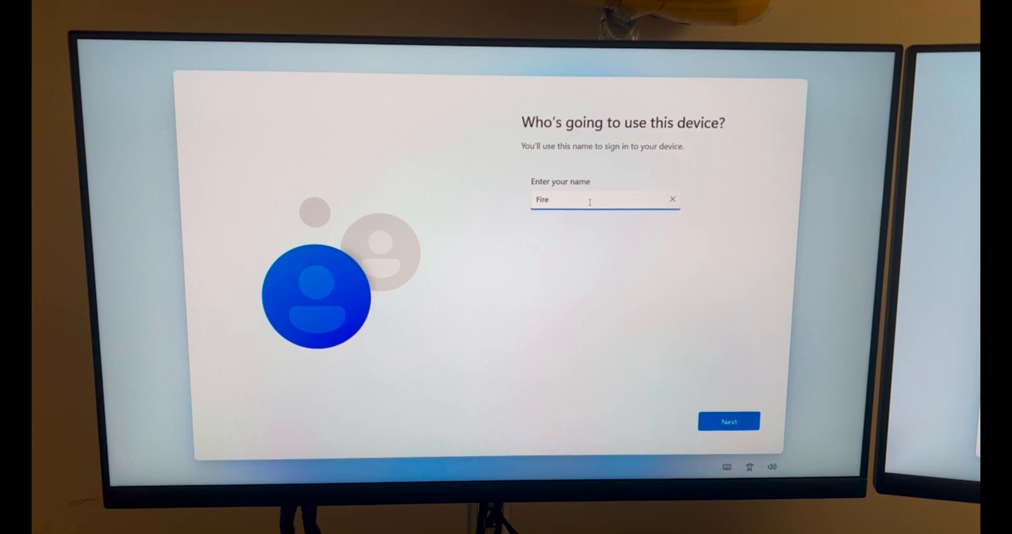
pyautogui.write('Anchit')
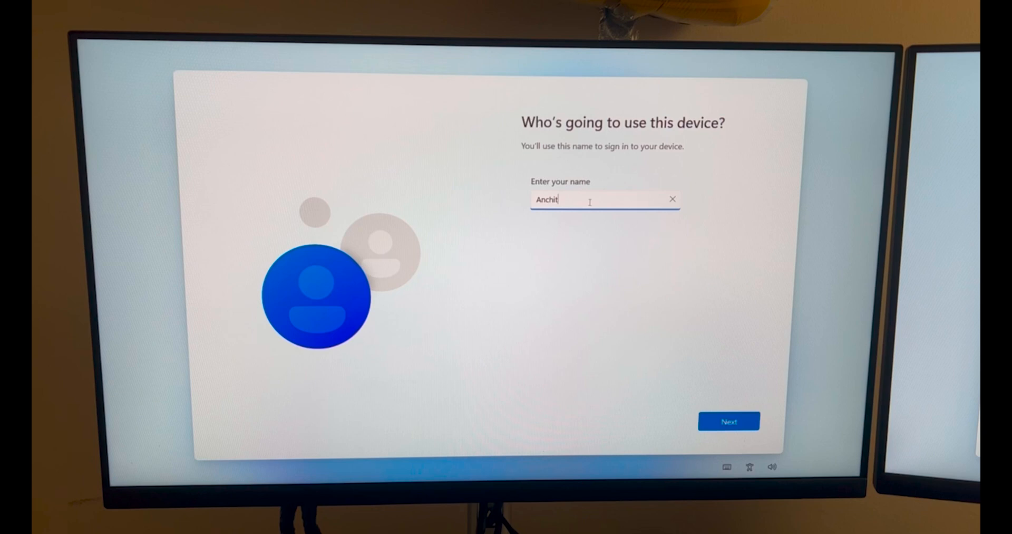
pyautogui.write('PC')
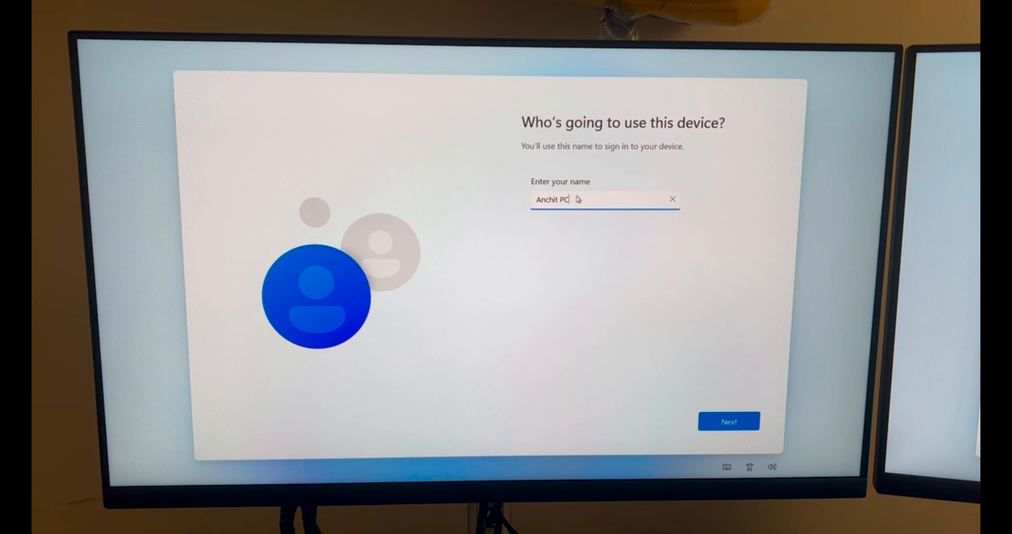
pyautogui.click(729, 421)
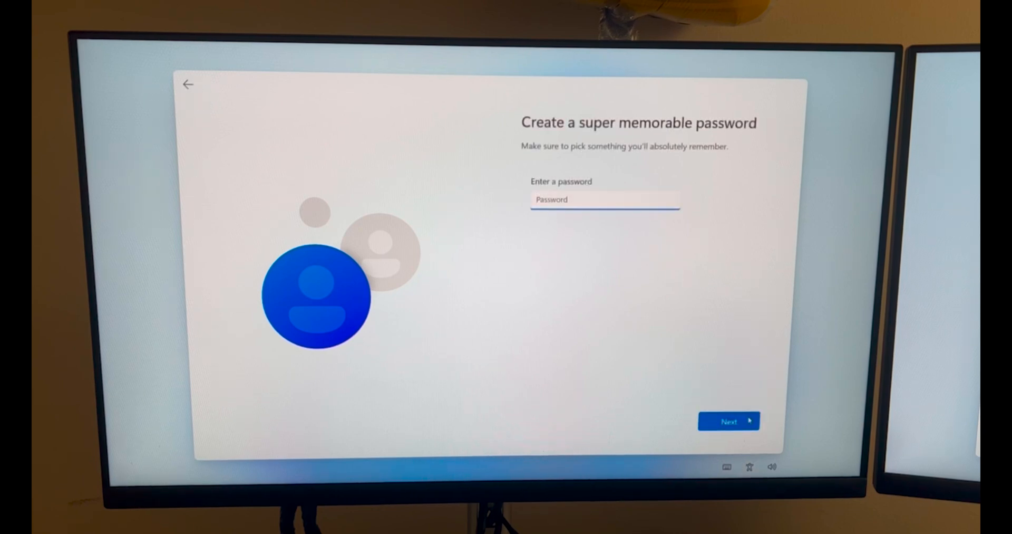
# Pass the password, confirmation and security question pages to reach location permission
pyautogui.click(728, 421)
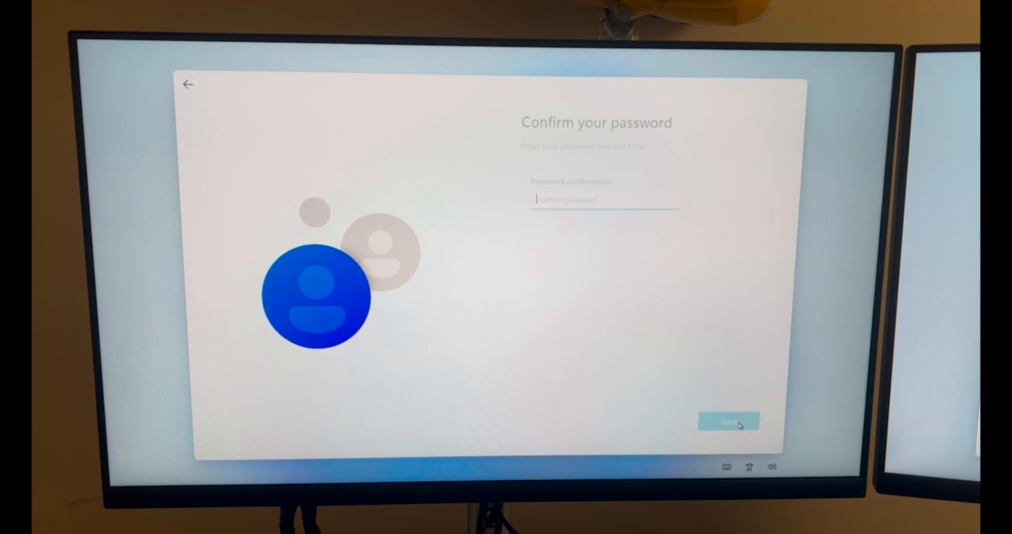
pyautogui.click(729, 421)
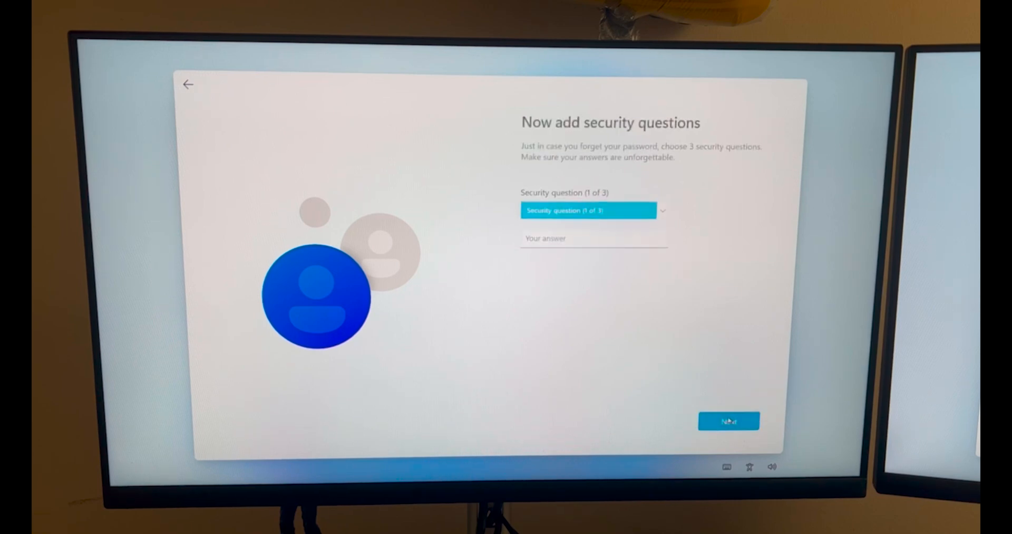
pyautogui.click(592, 210)
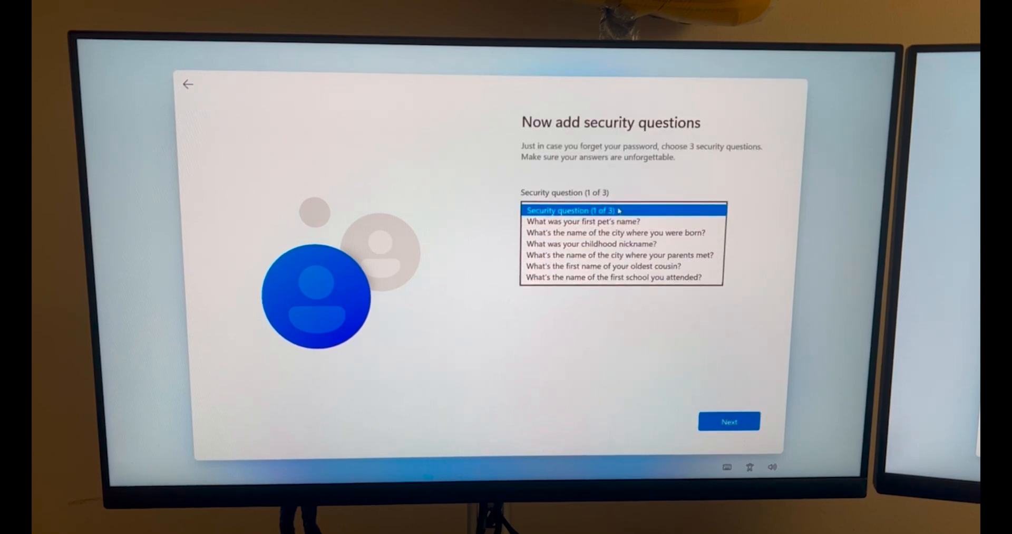
pyautogui.click(729, 421)
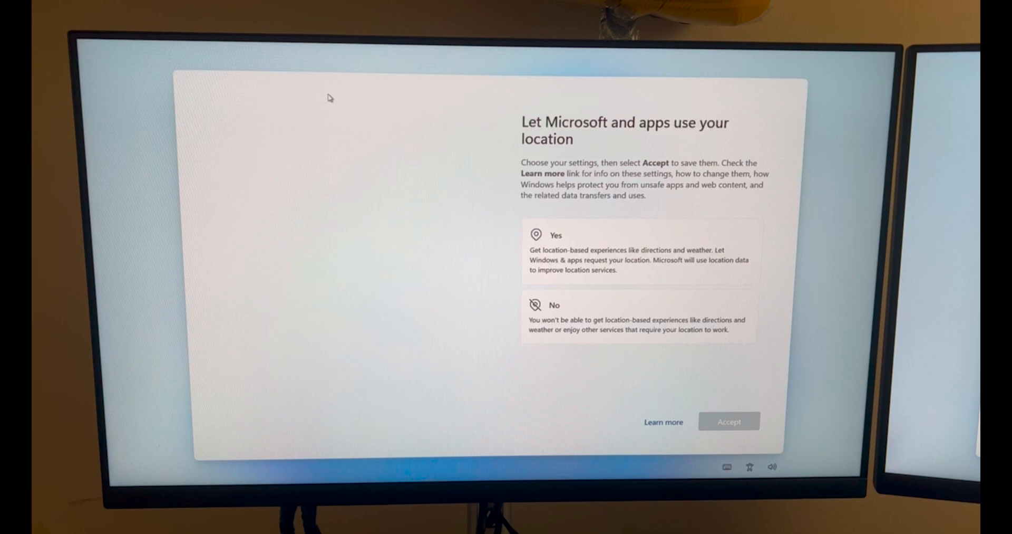
# Allow location and accept Find my device, diagnostics, inking and tailored experiences to finish setup
pyautogui.click(639, 253)
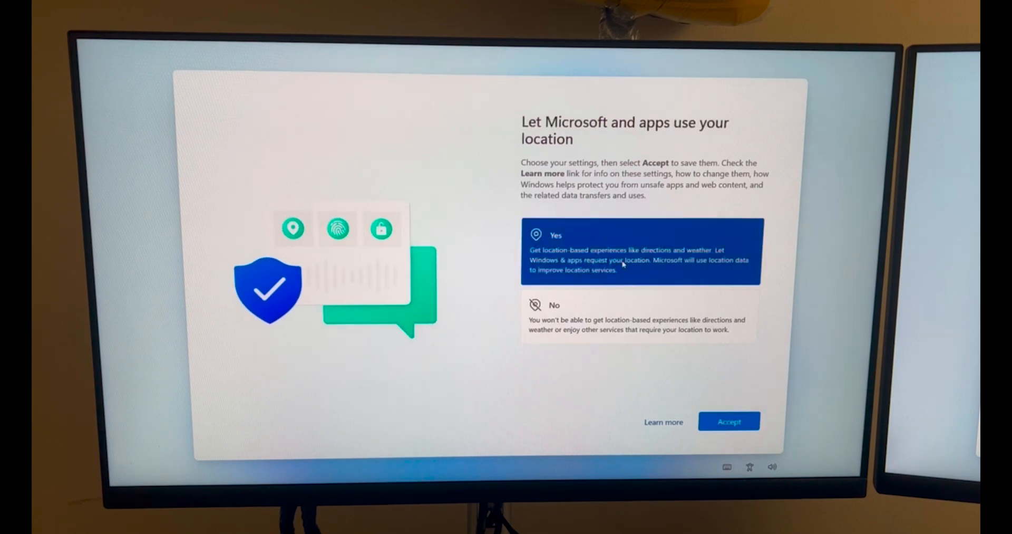
pyautogui.click(728, 420)
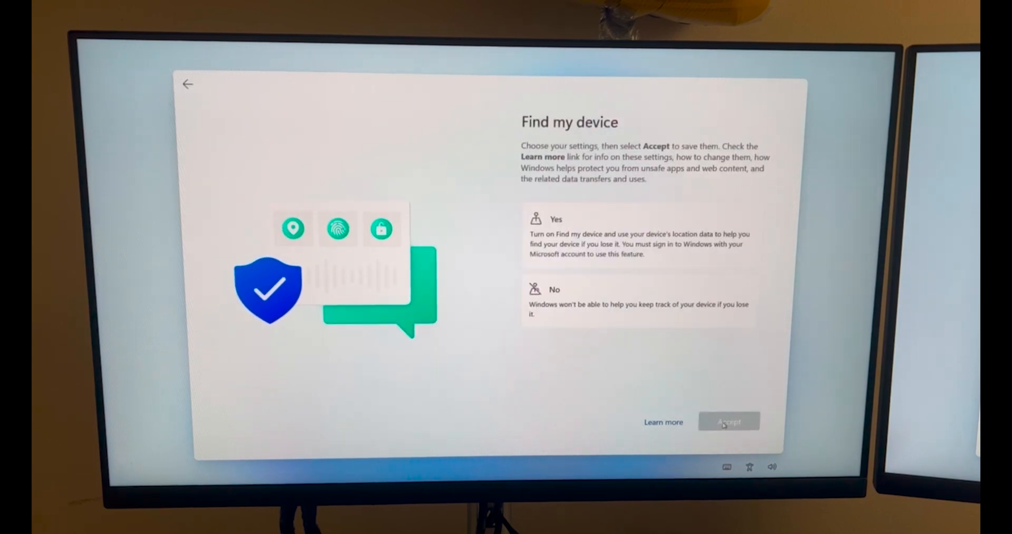
pyautogui.click(728, 421)
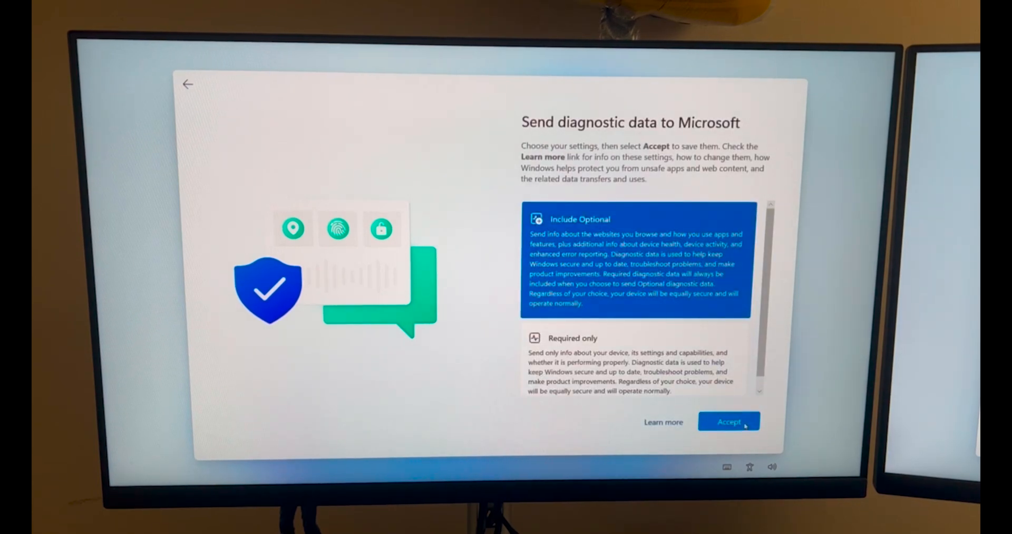
pyautogui.click(728, 421)
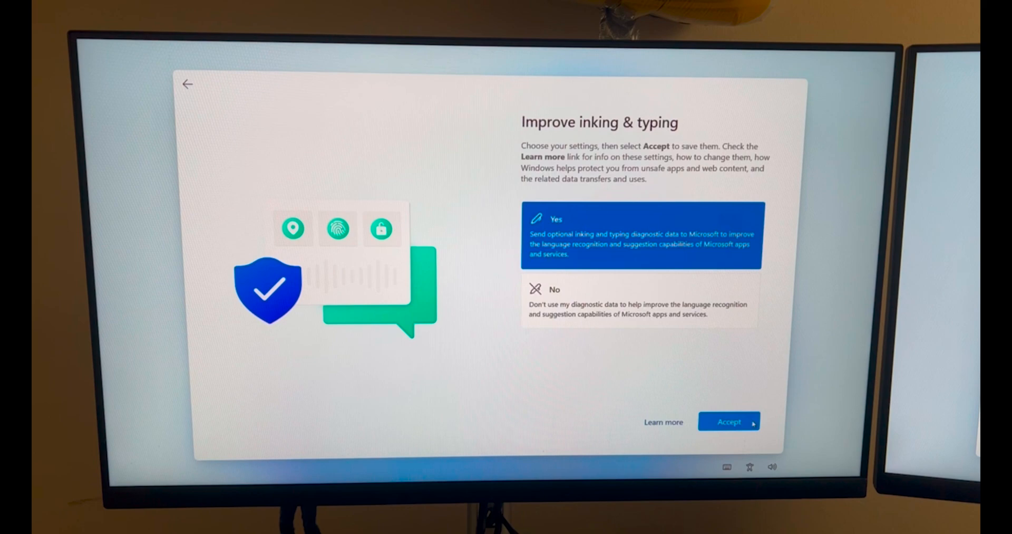
pyautogui.click(729, 421)
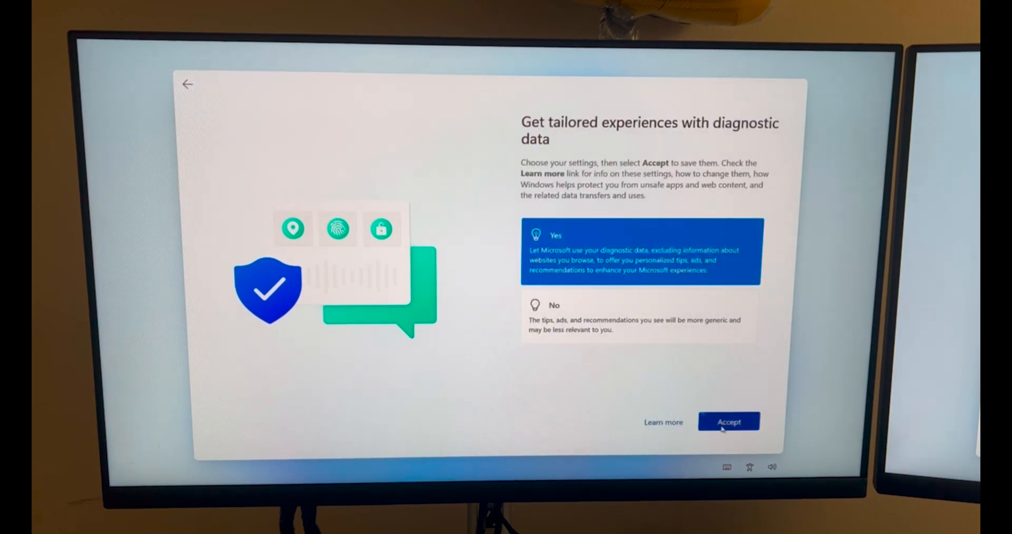
pyautogui.click(729, 421)
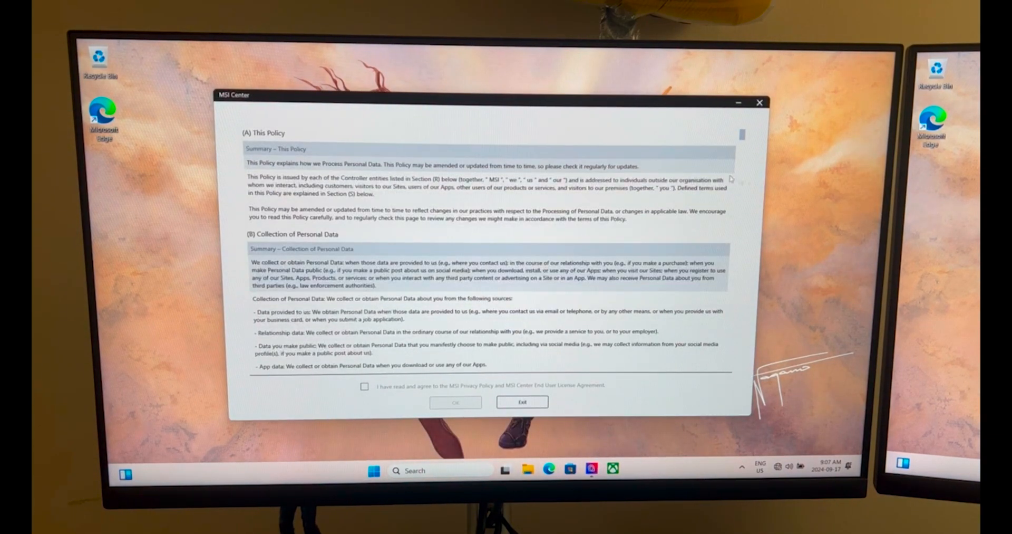
# Agree to the MSI Center privacy policy and license and start its installation
pyautogui.scroll(-3)
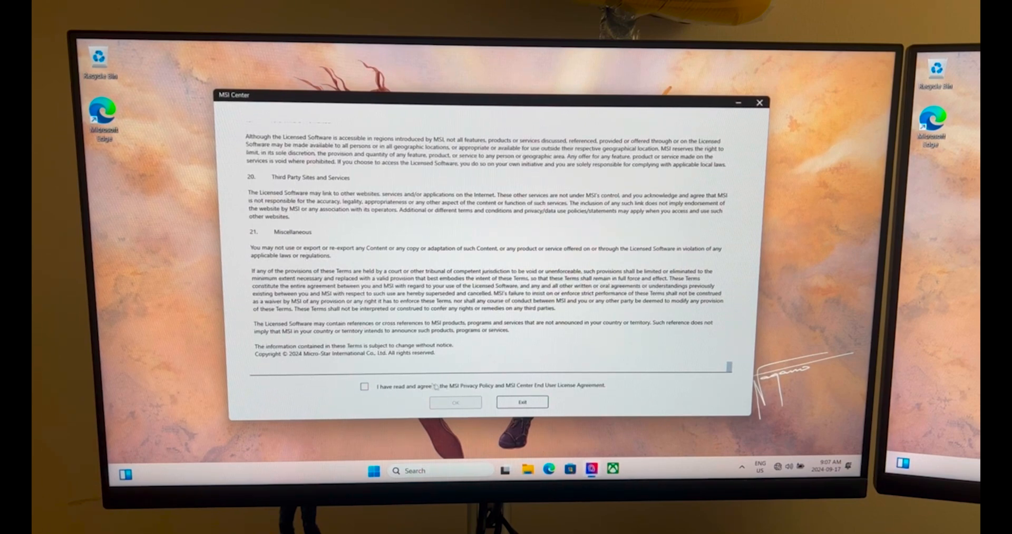
pyautogui.click(364, 384)
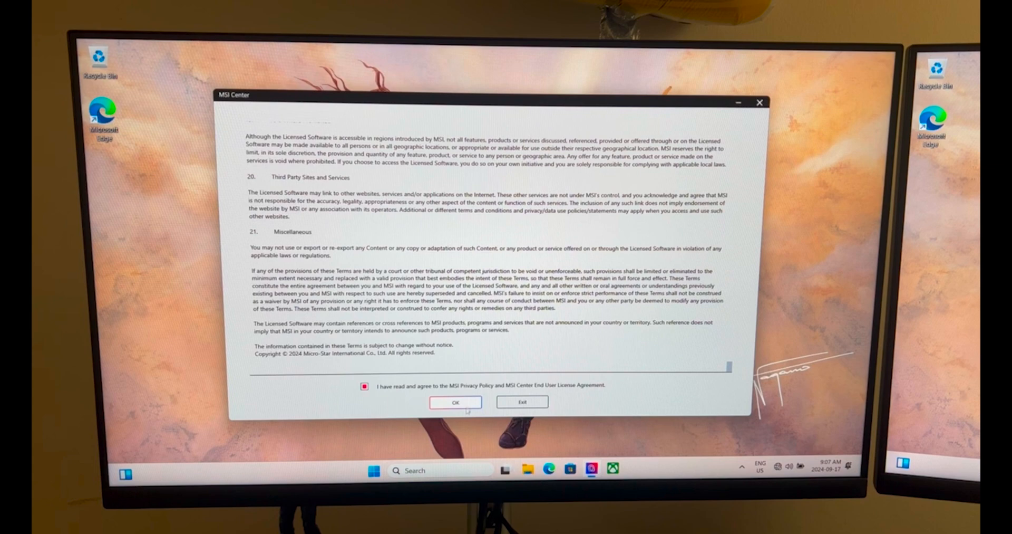
pyautogui.click(455, 402)
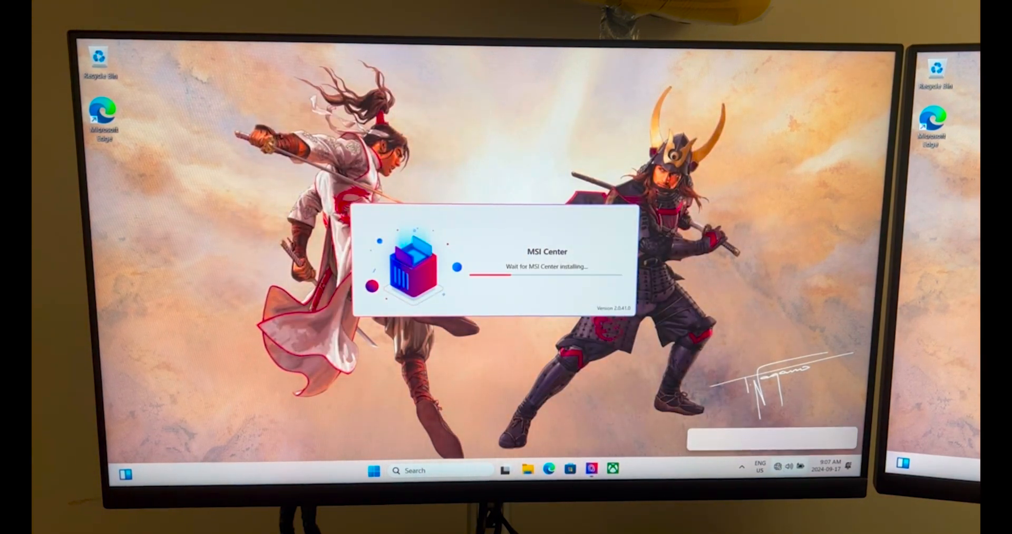
# Show the available Wi-Fi networks from the taskbar quick settings
pyautogui.click(790, 467)
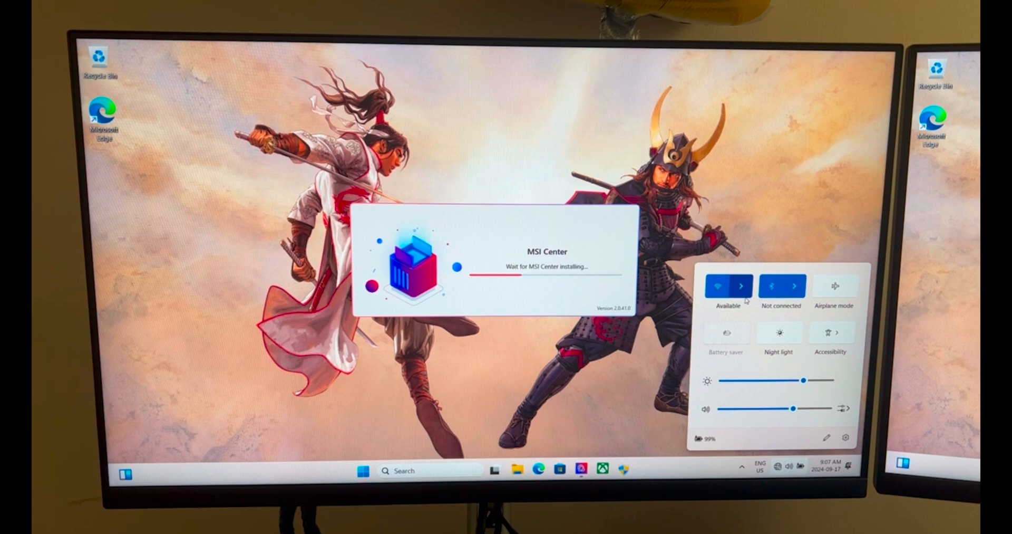
pyautogui.click(742, 285)
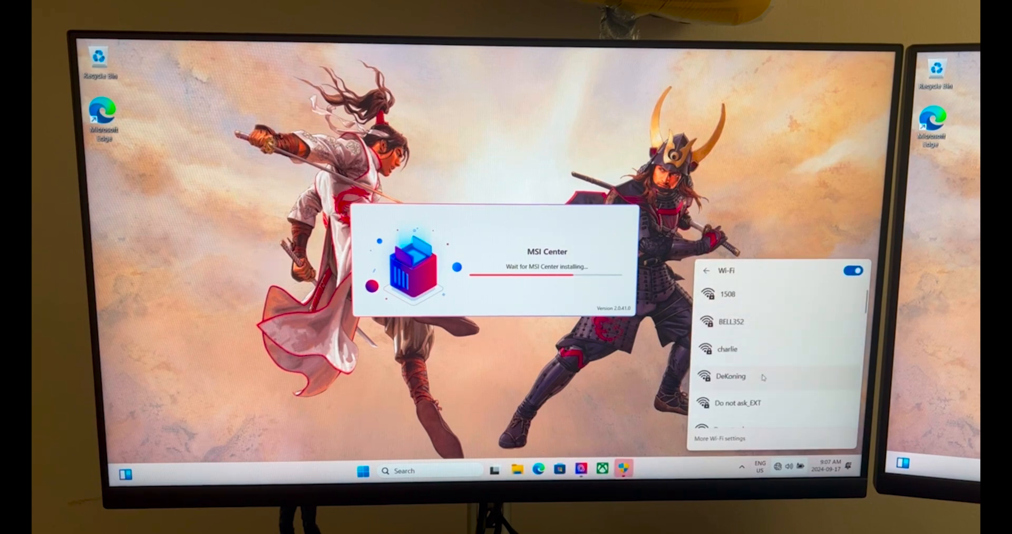